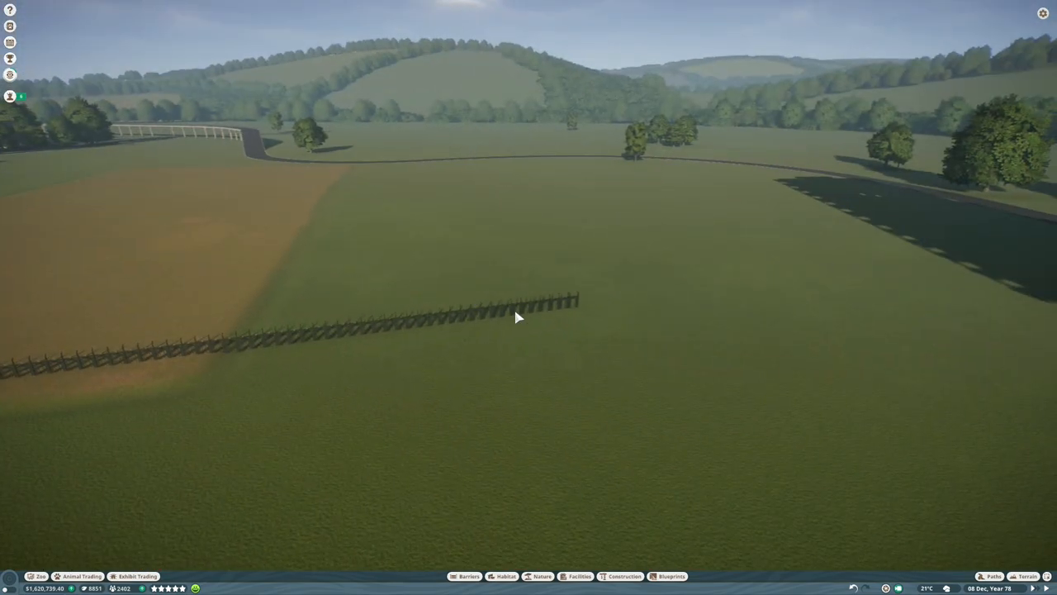
# - Carve a basin into the flat field with the terrain lowering brush
pyautogui.click(519, 317)
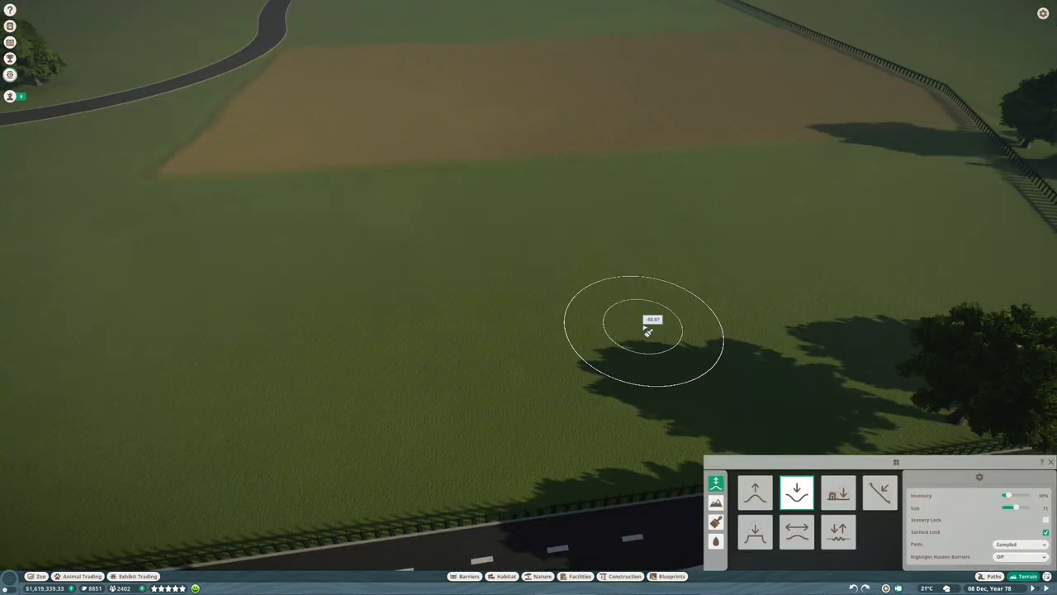
pyautogui.click(839, 492)
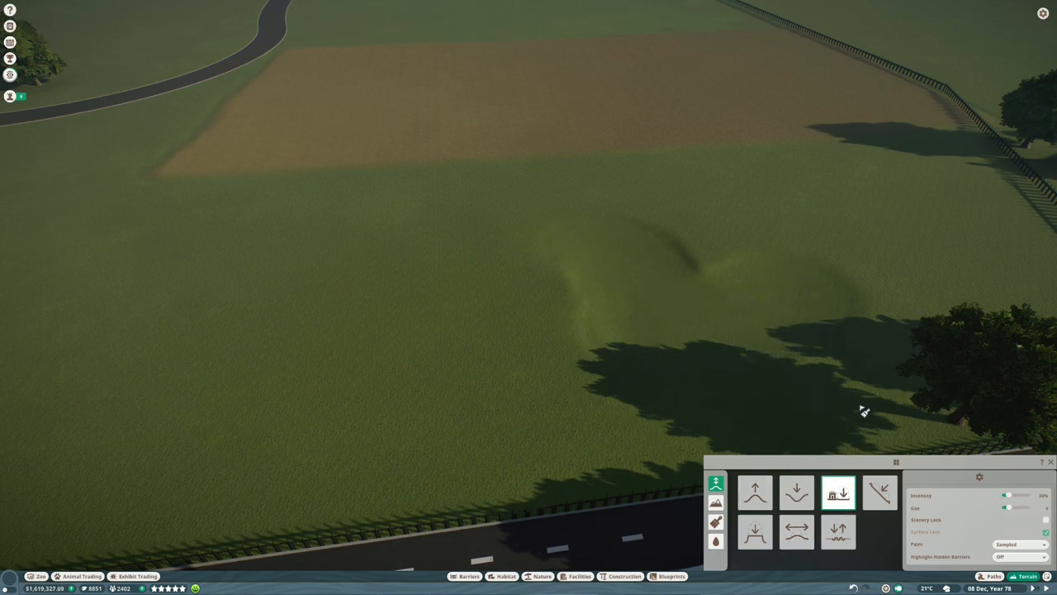
pyautogui.moveTo(677, 249)
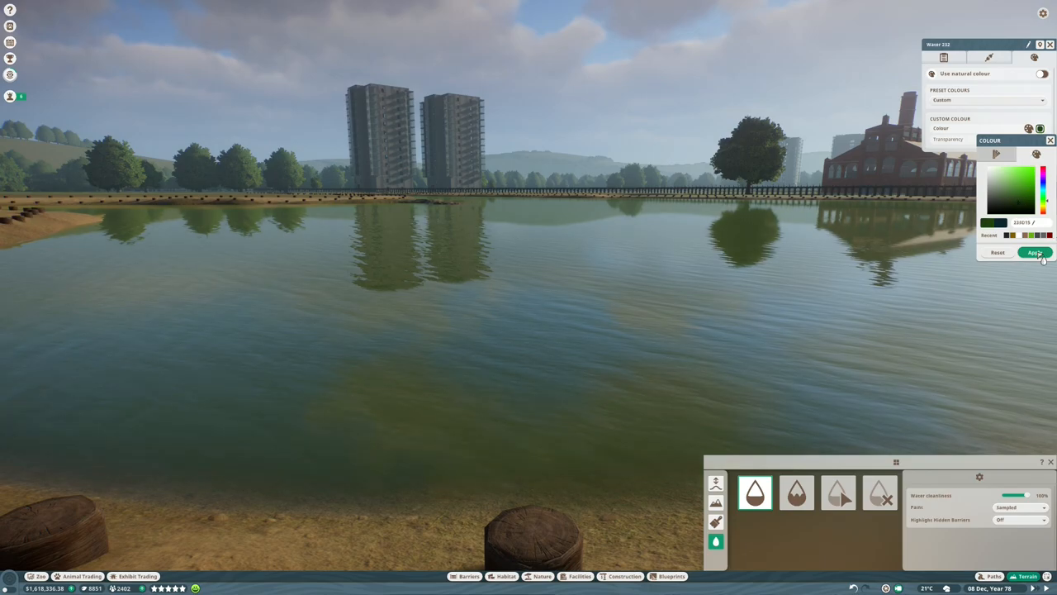
# - Apply the green water colour to fill the lake and keep sculpting its edges
pyautogui.click(1034, 251)
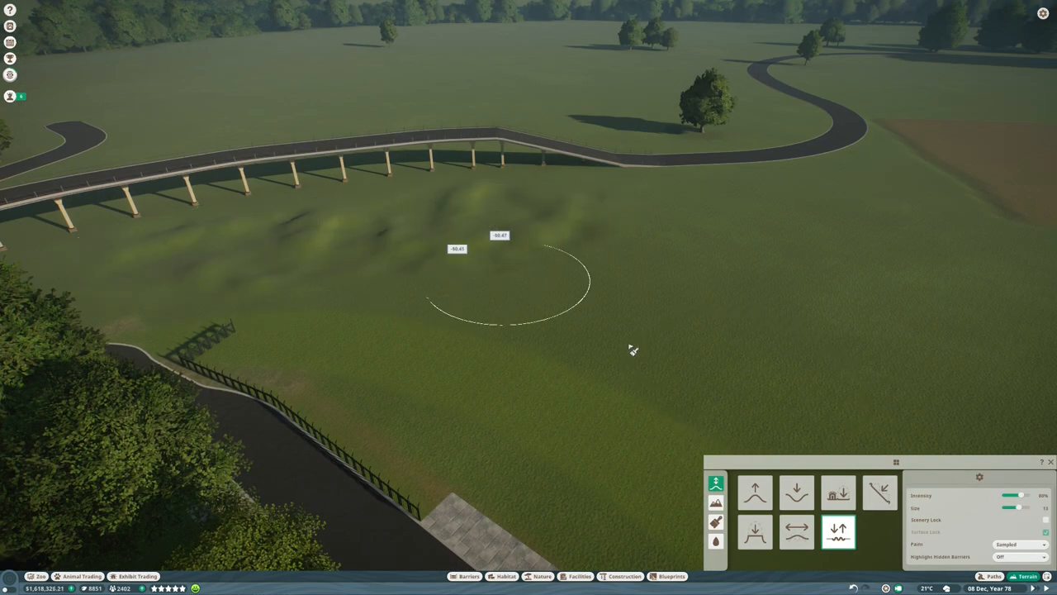
pyautogui.click(796, 532)
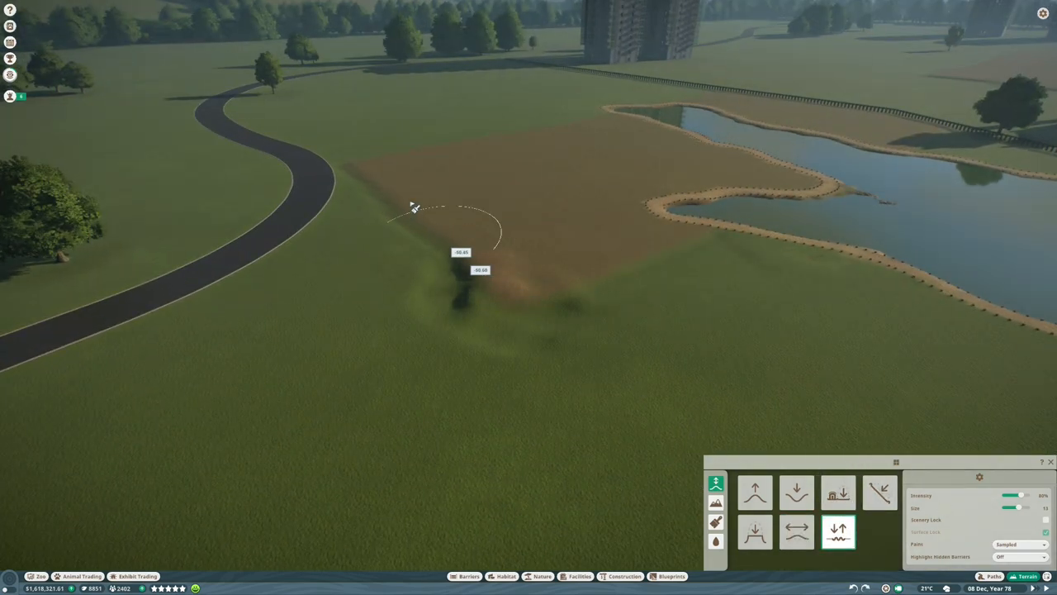
pyautogui.click(796, 532)
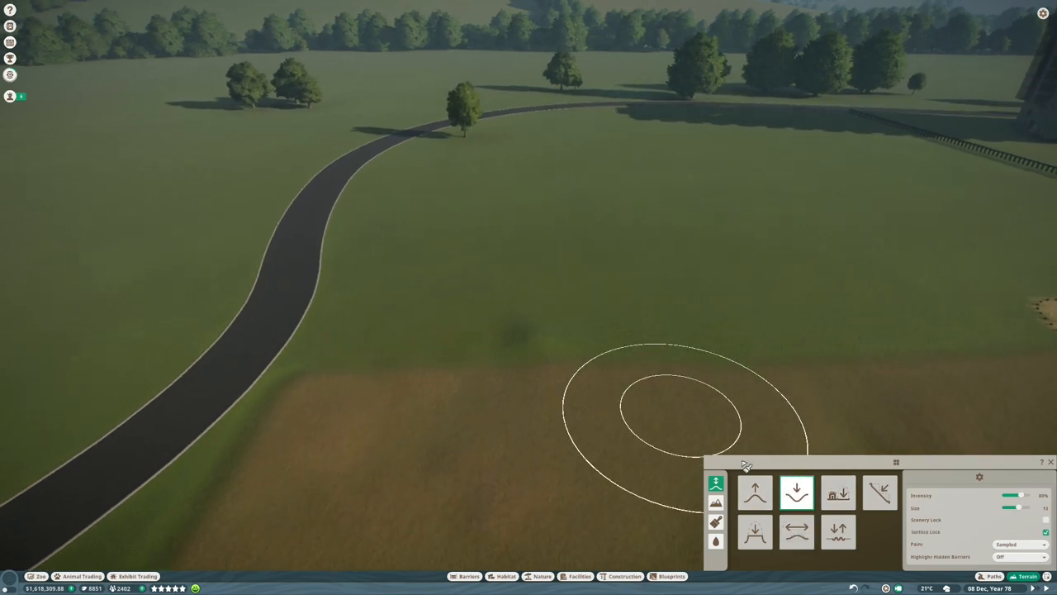
# - Raise rough grassy mounds beside the winding road near the lone tree
pyautogui.click(753, 492)
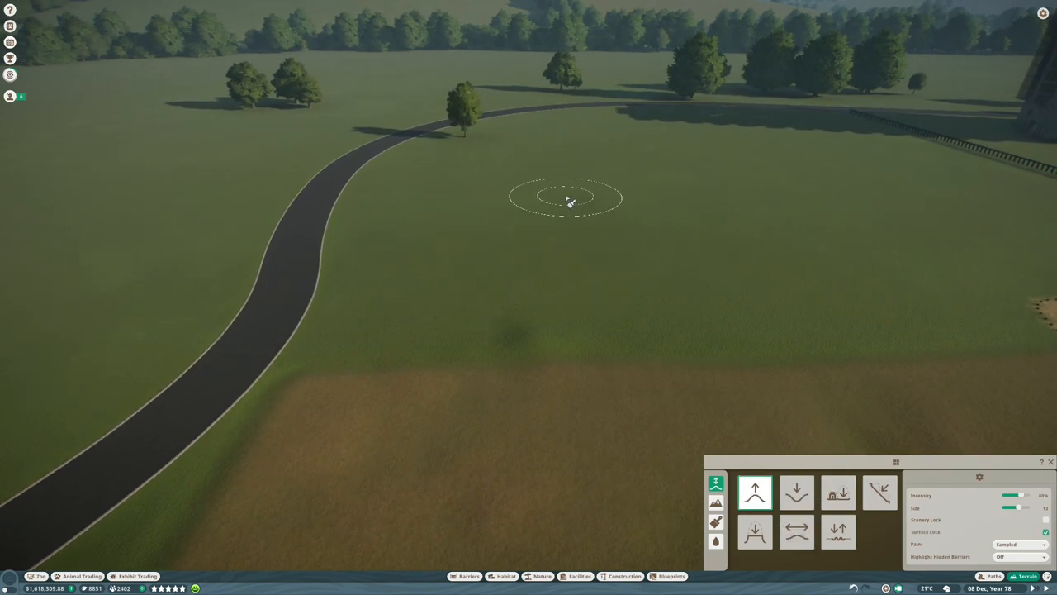
pyautogui.click(839, 492)
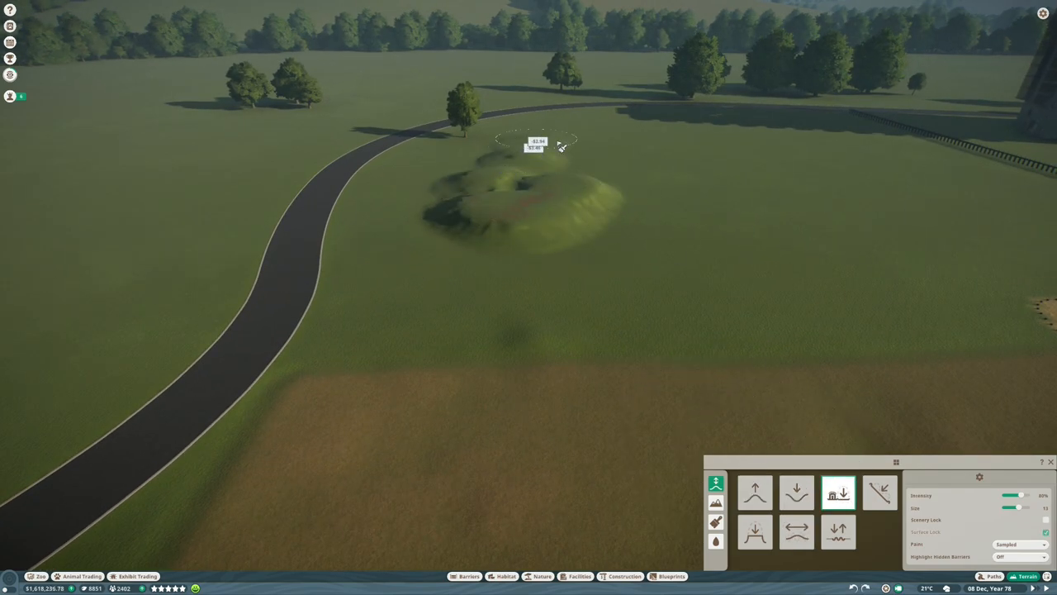
pyautogui.moveTo(537, 145); pyautogui.dragTo(793, 140)
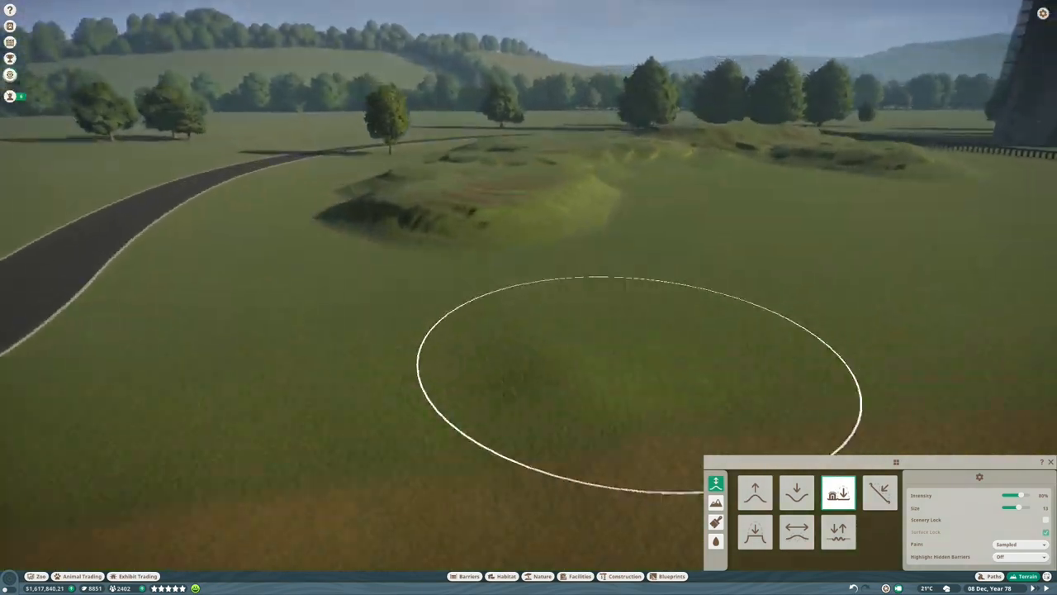
pyautogui.click(796, 532)
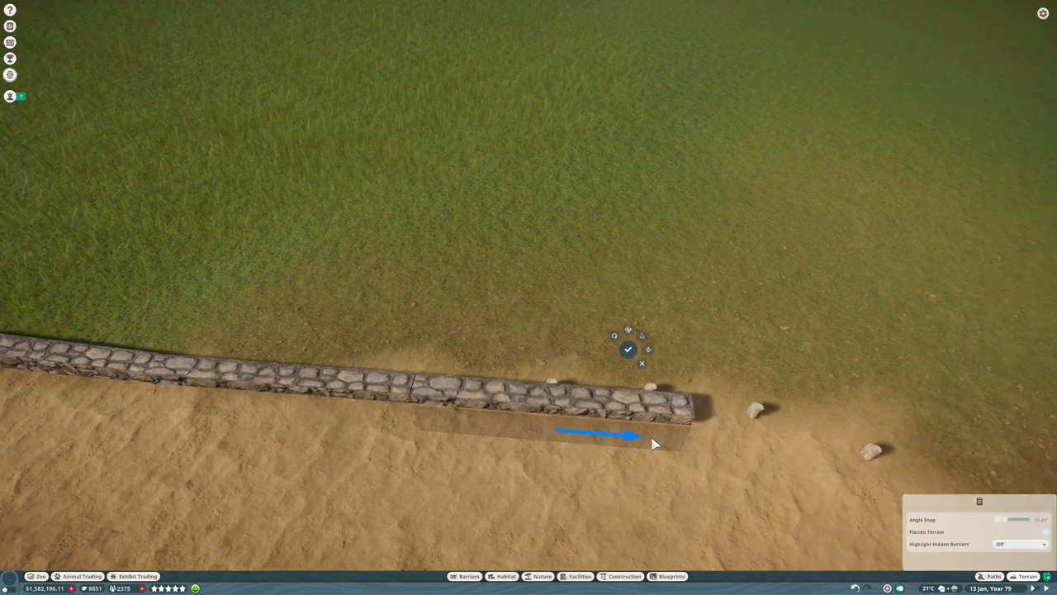
# - Extend the stone wall along the shore and top the lake's rocky islet with a tree
pyautogui.click(627, 349)
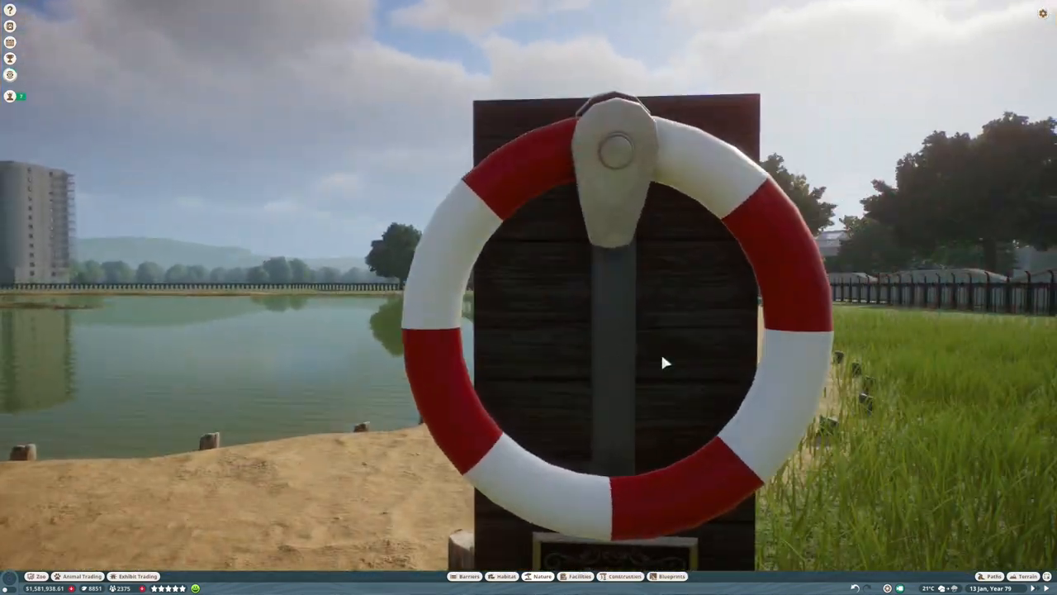
pyautogui.click(667, 364)
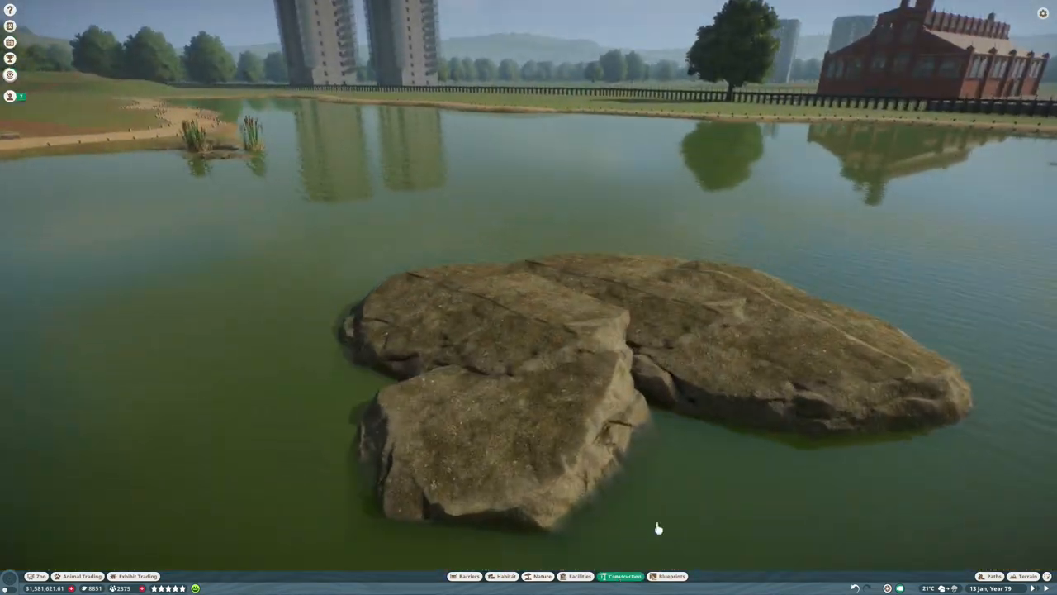
pyautogui.click(542, 575)
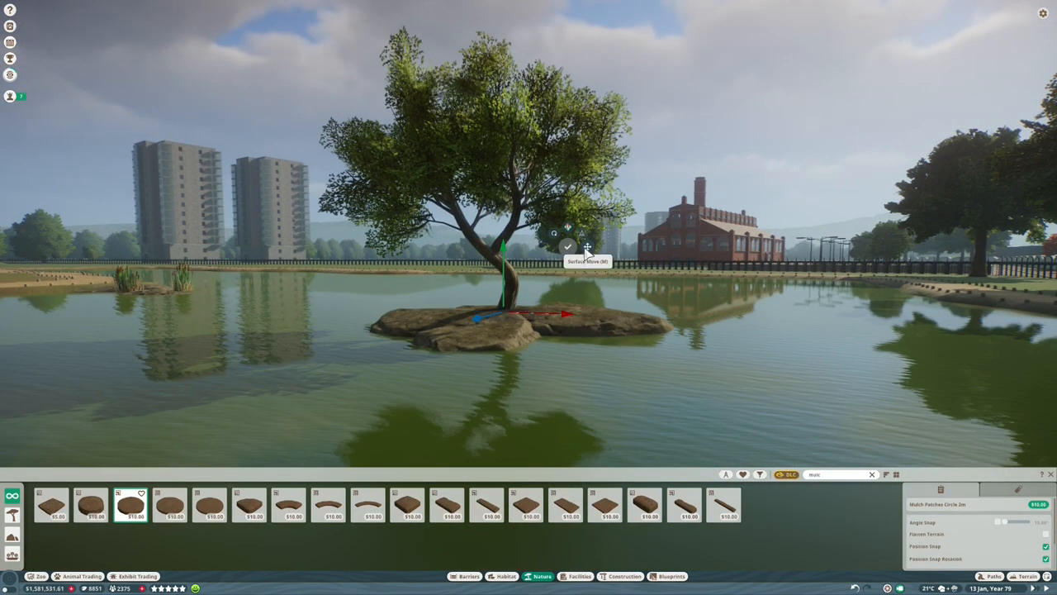
pyautogui.click(621, 575)
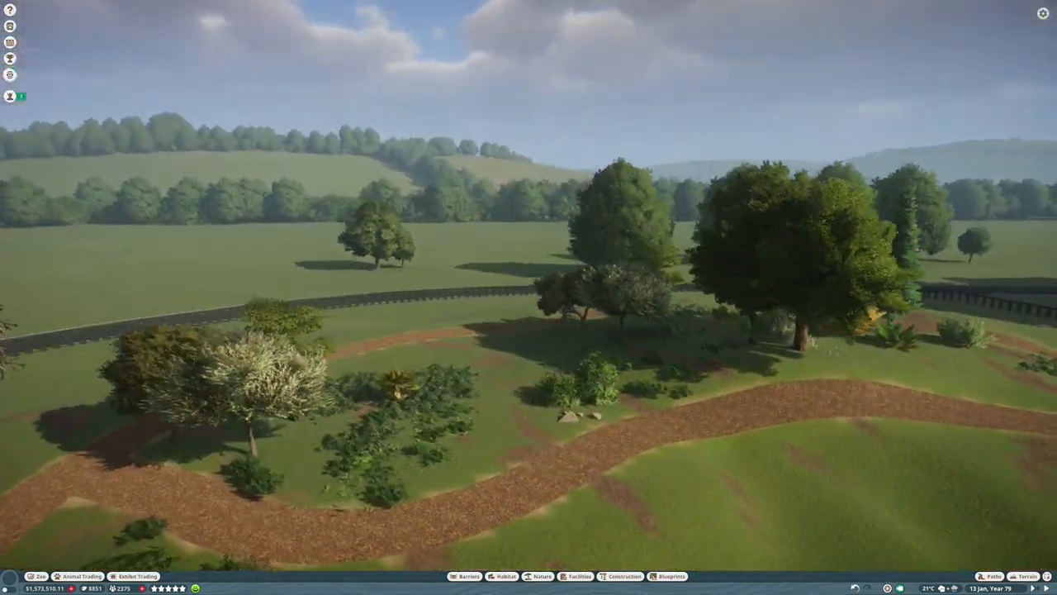
# - Plant an oak and a golden conifer in the grassy woodland between the paths
pyautogui.click(611, 232)
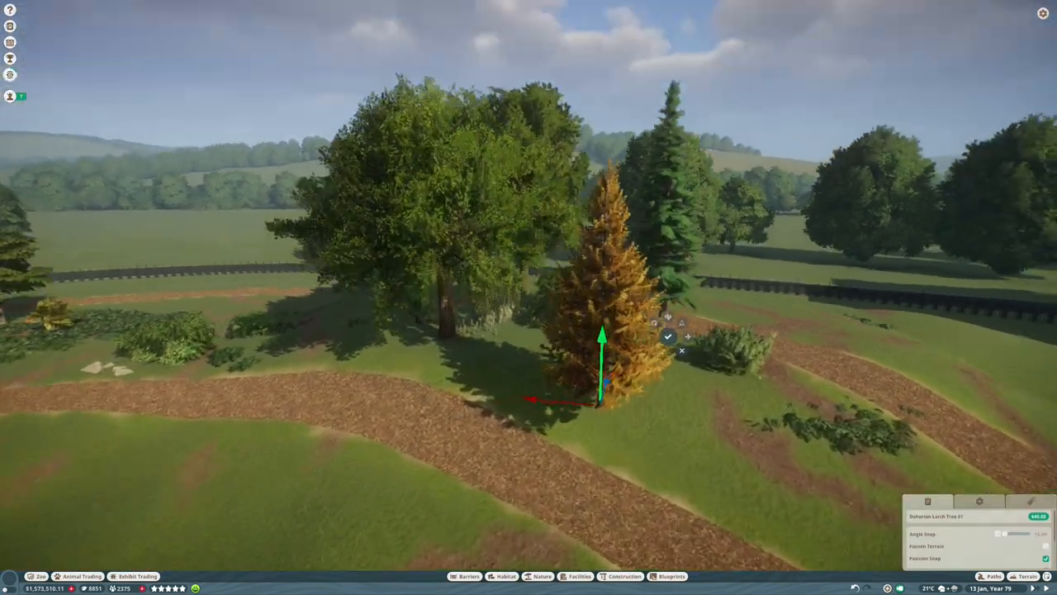
pyautogui.click(668, 337)
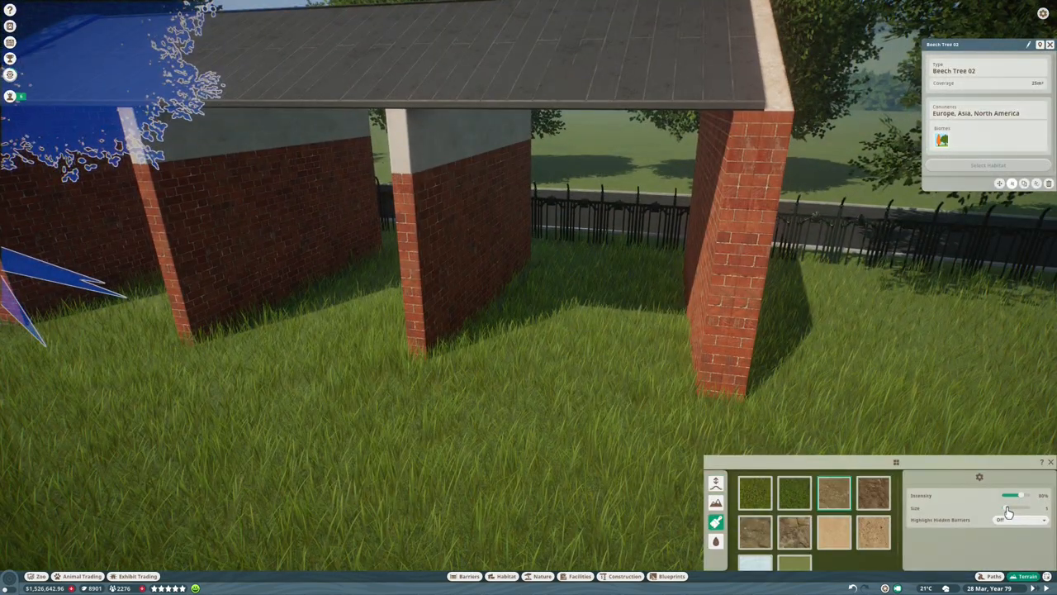
# - Paint long grass around the brick stables and filter habitat items to European Fallow Deer
pyautogui.click(413, 388)
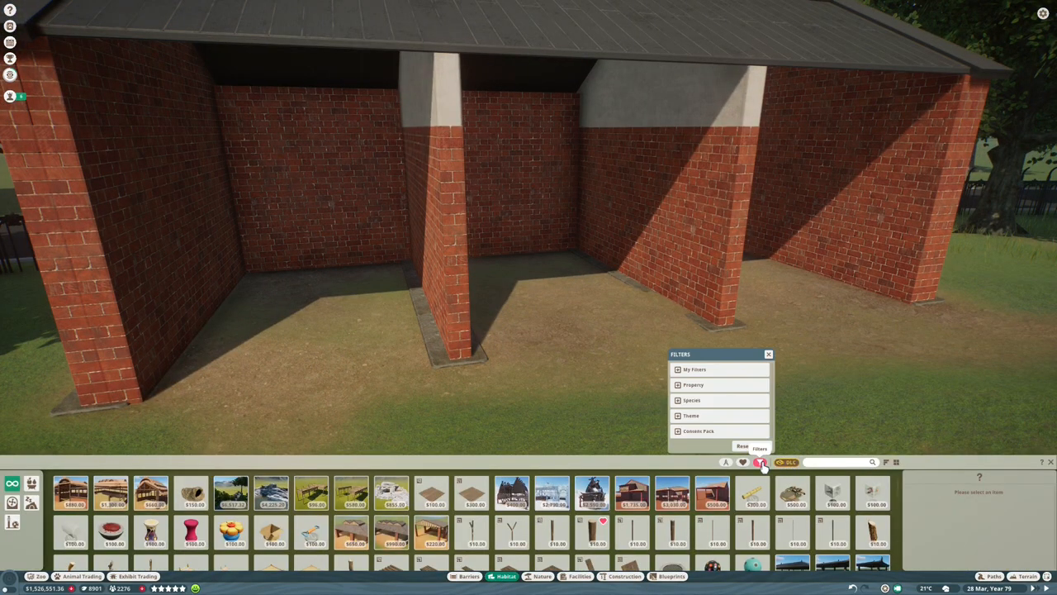
pyautogui.click(700, 327)
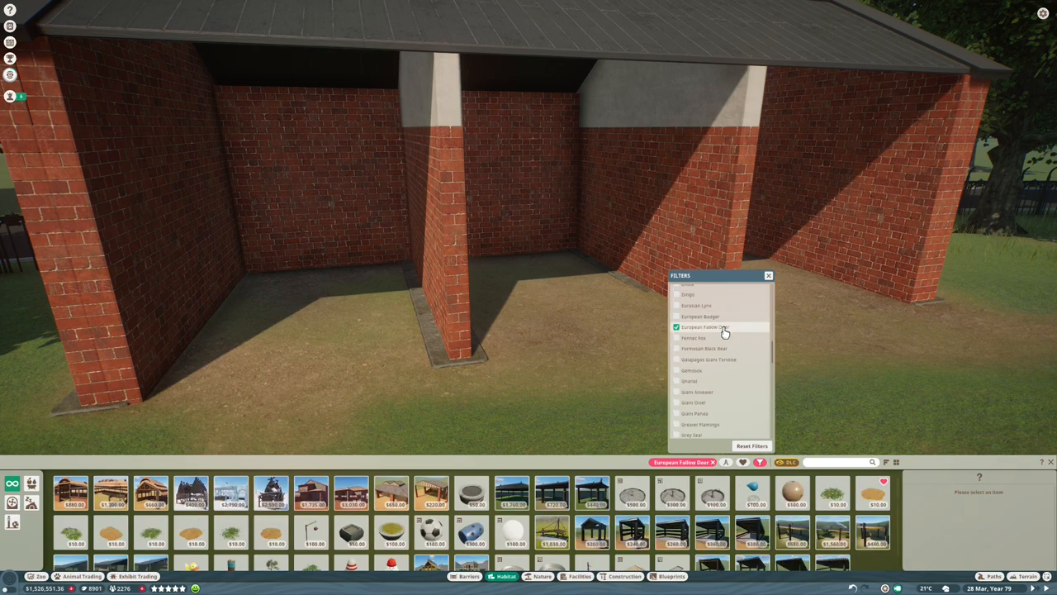
pyautogui.moveTo(764, 383)
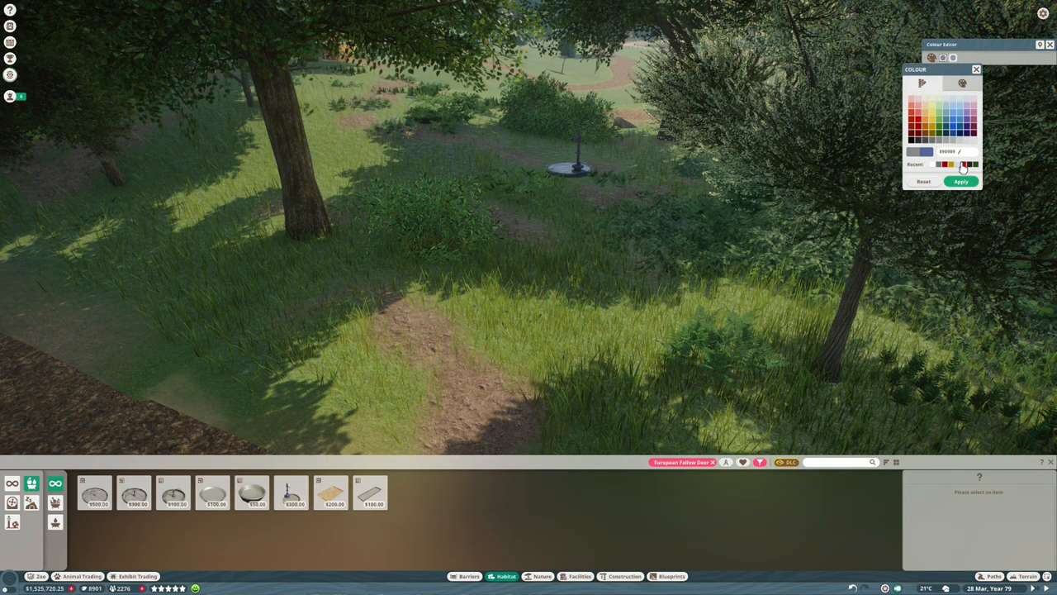
# - Recolour the ground feeder, paint long grass around it and stand a brick post by the path
pyautogui.click(962, 180)
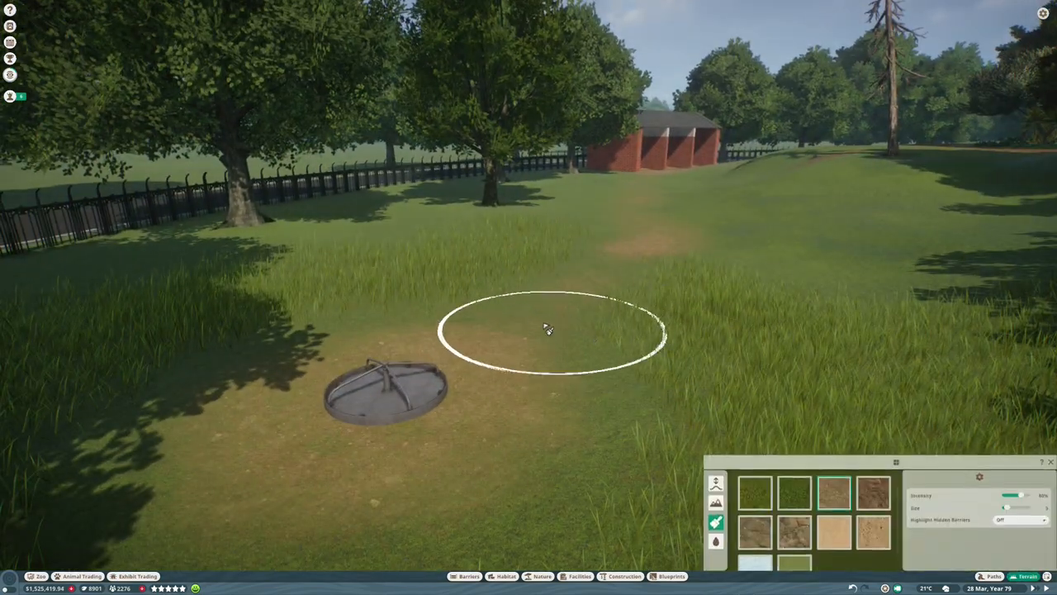
pyautogui.click(752, 492)
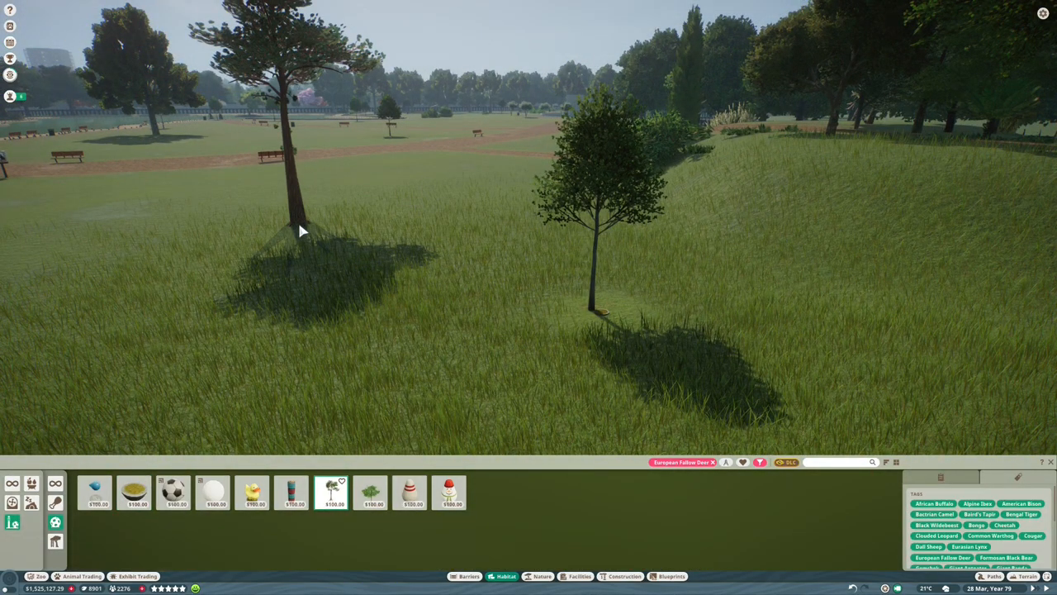
pyautogui.click(677, 575)
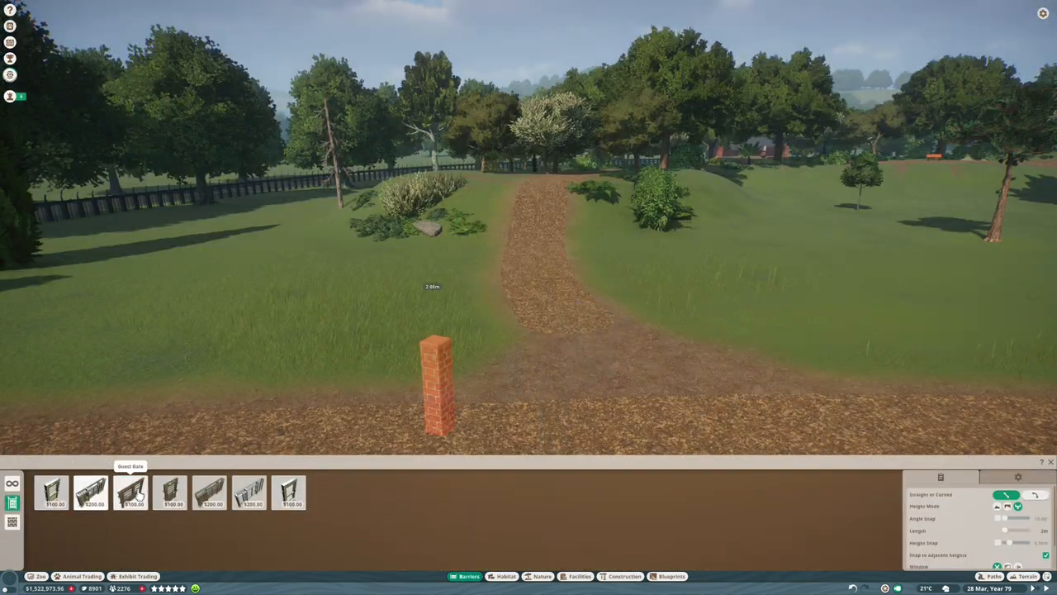
# - Start the chain-link habitat fence at the brick pillar beside the keeper hut
pyautogui.click(130, 492)
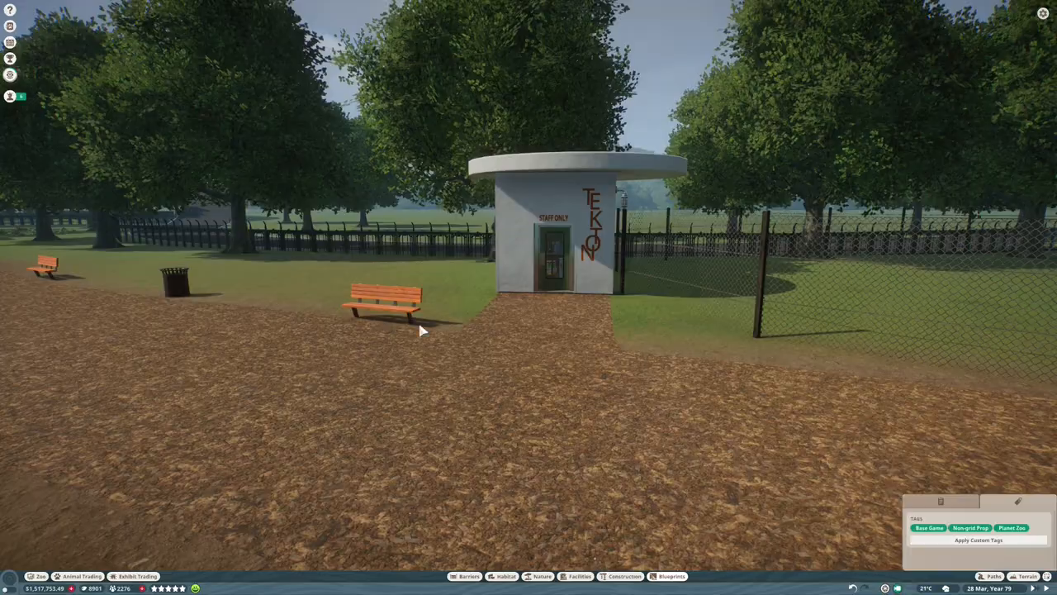
# - Lay a concrete pad at the hut door and plant a shrub against its wall
pyautogui.click(624, 575)
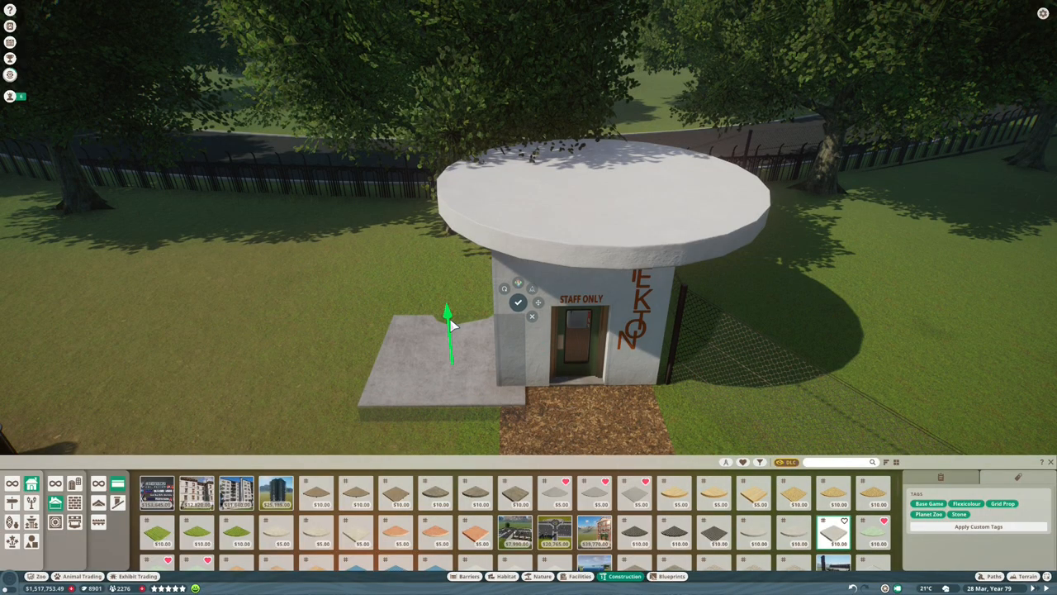
pyautogui.scroll(-3)
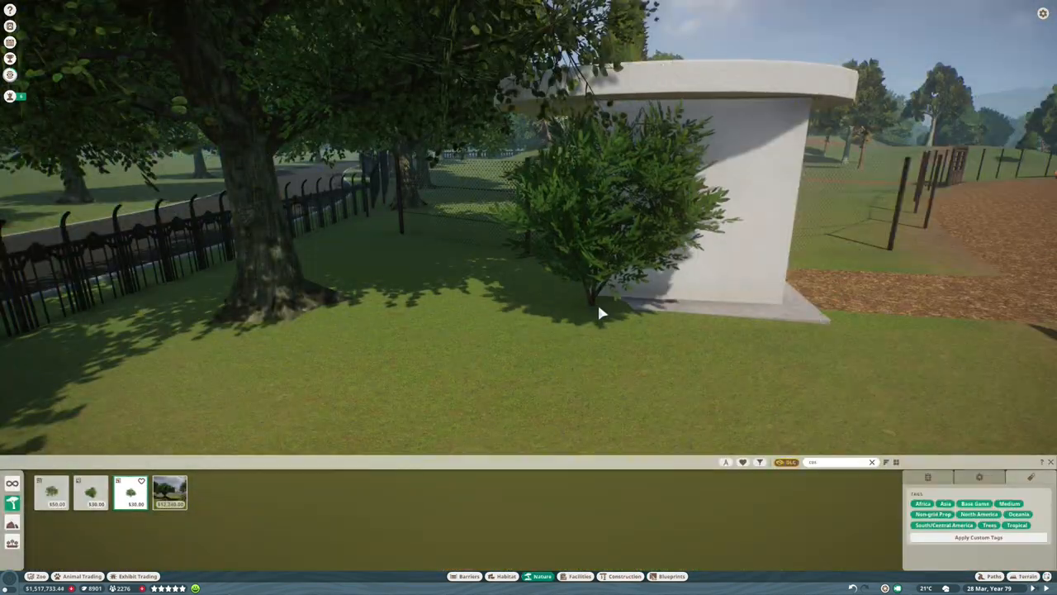
pyautogui.click(580, 575)
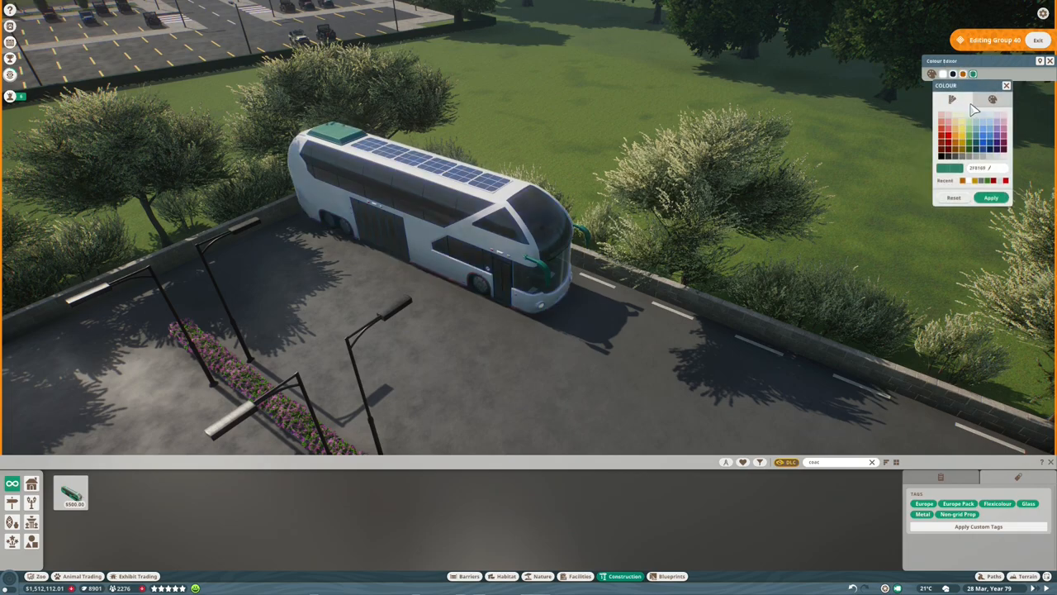
# - Recolour the parked coach's roof and trim from green to orange and apply it
pyautogui.click(961, 180)
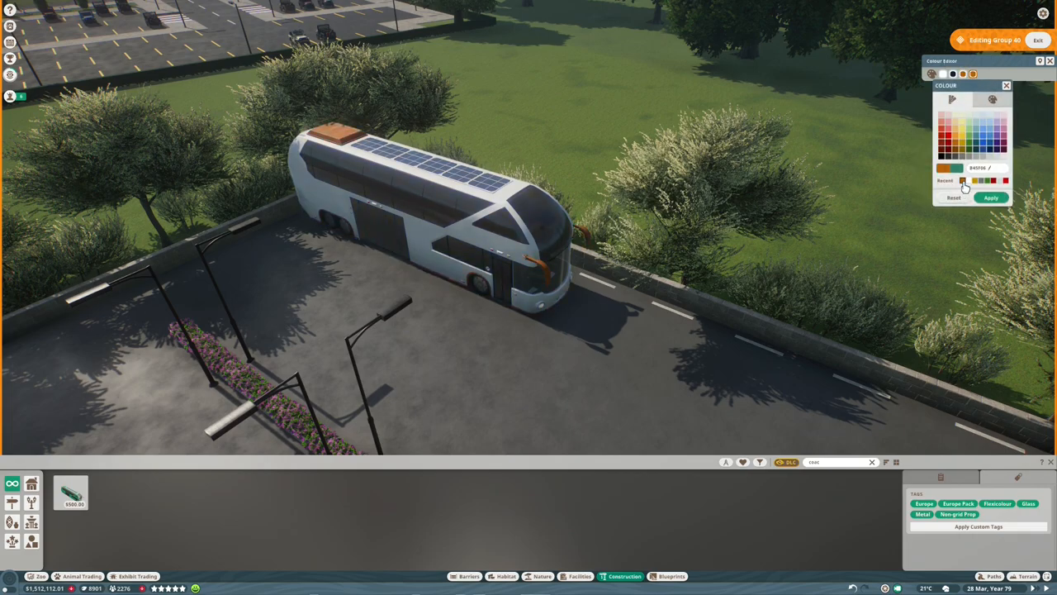